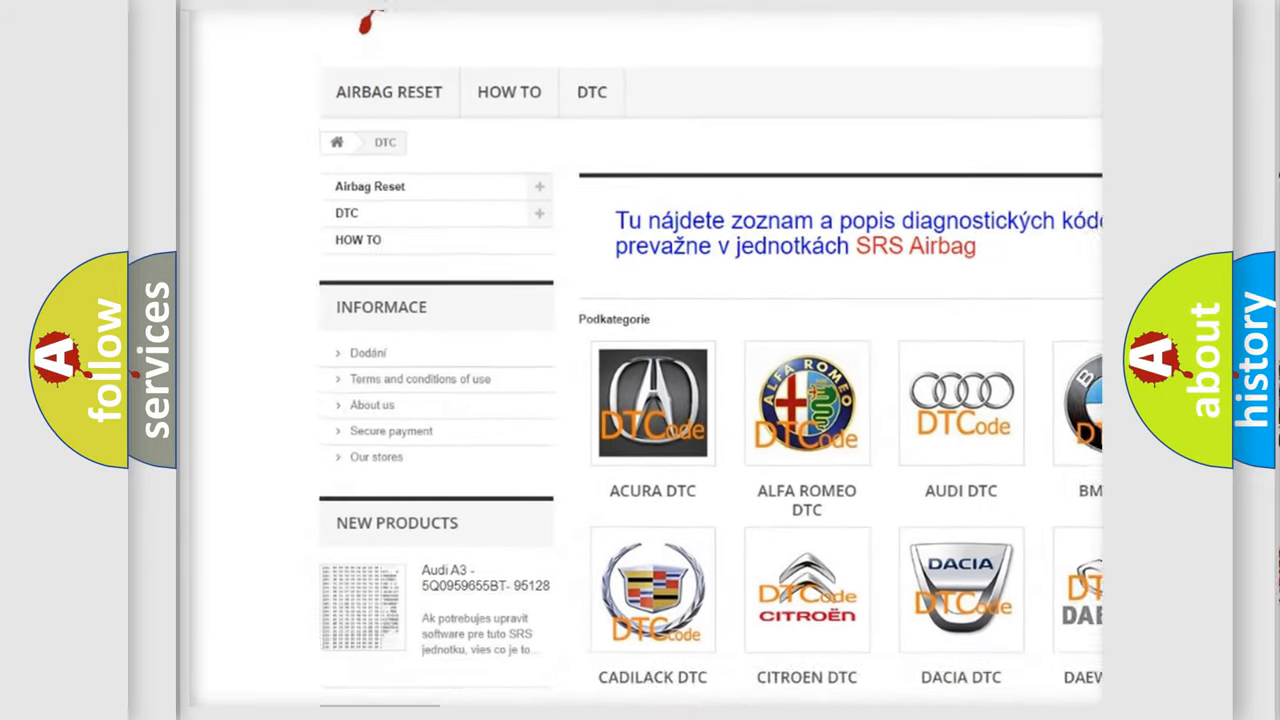
scroll(down, 3)
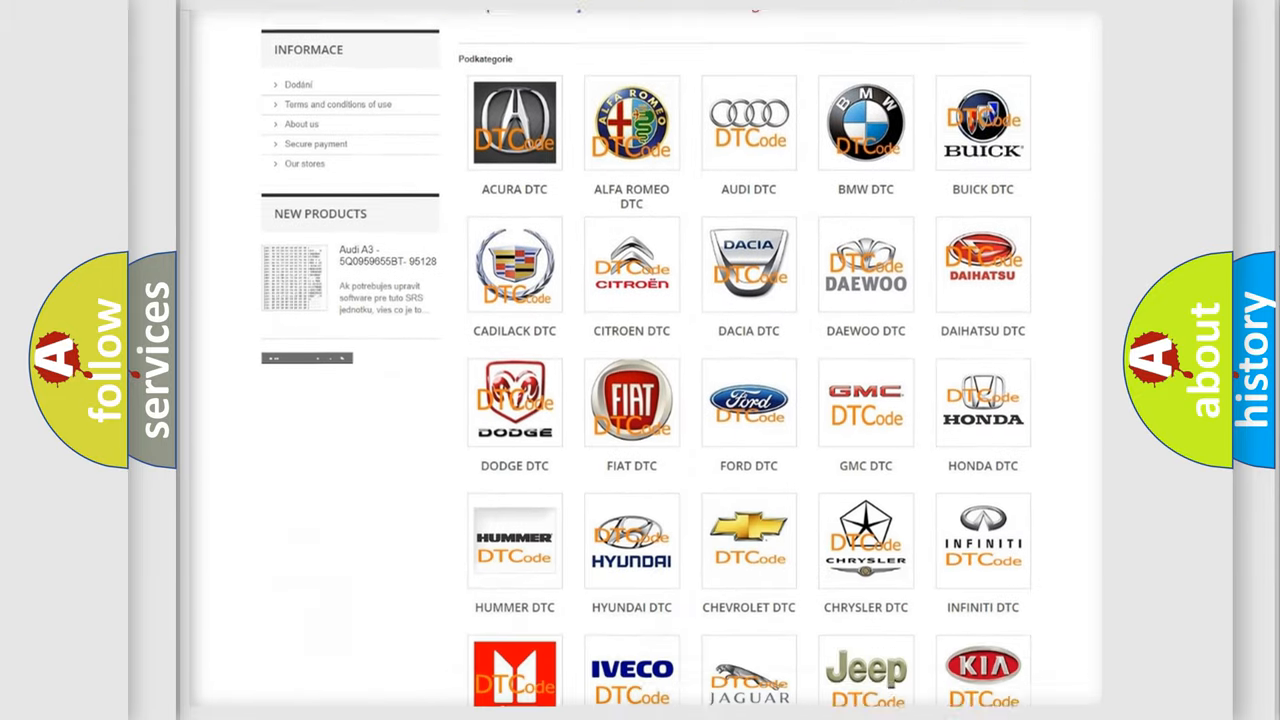
scroll(down, 3)
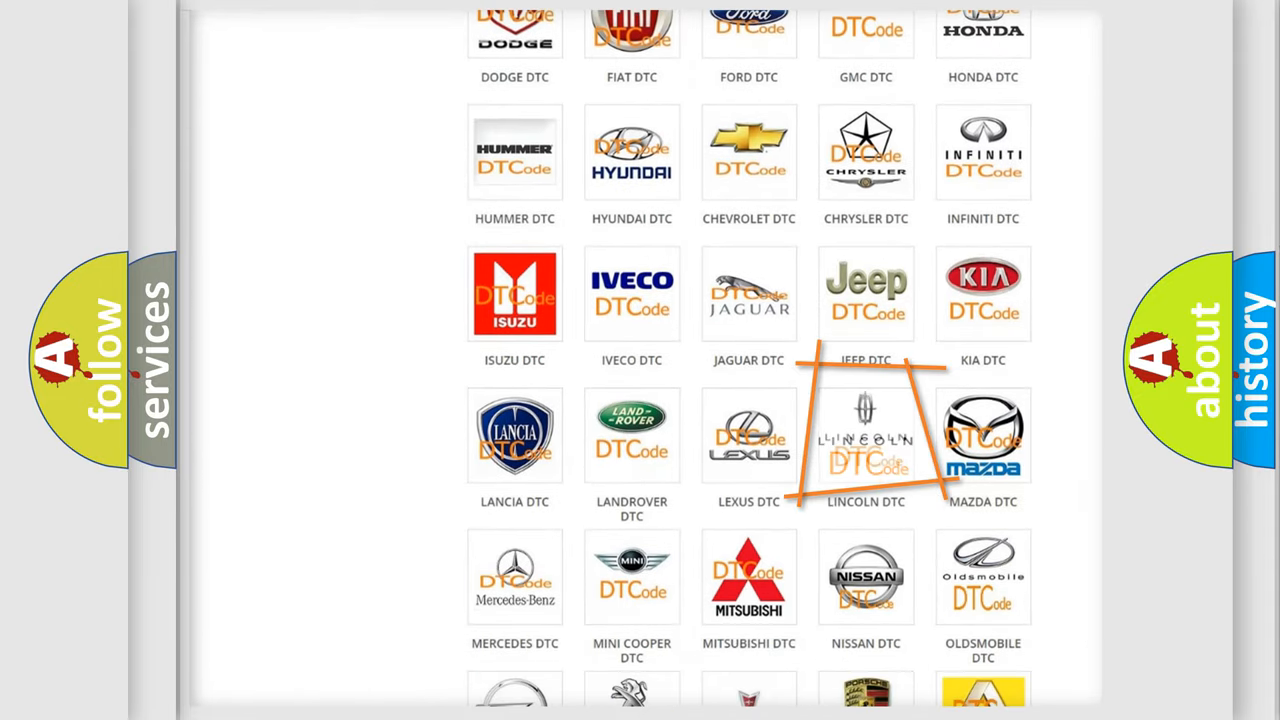